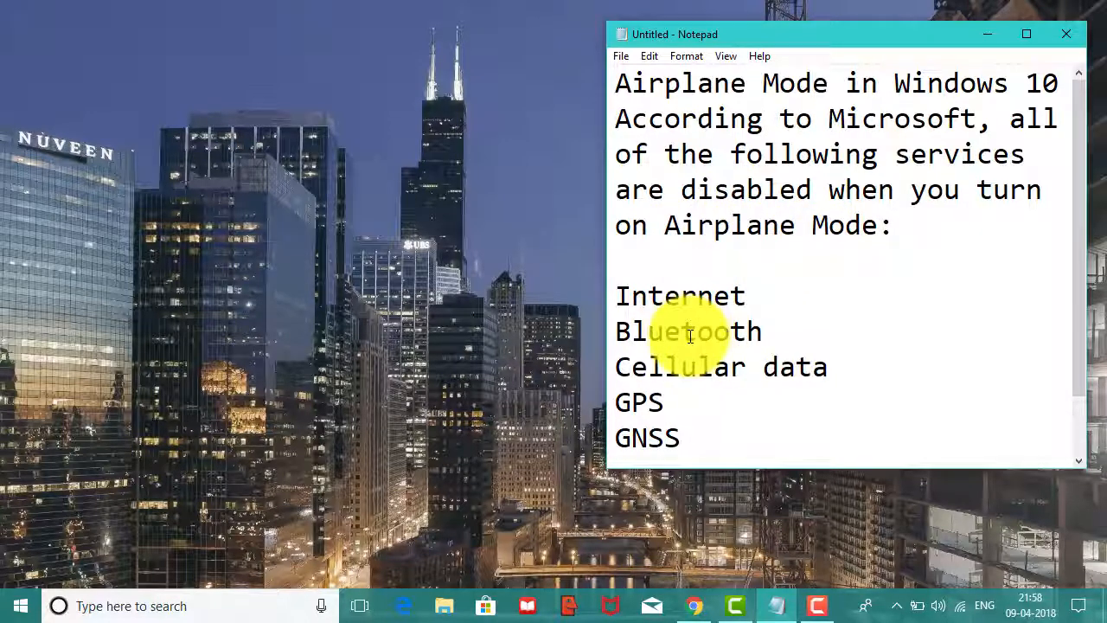
mouse_move(735, 374)
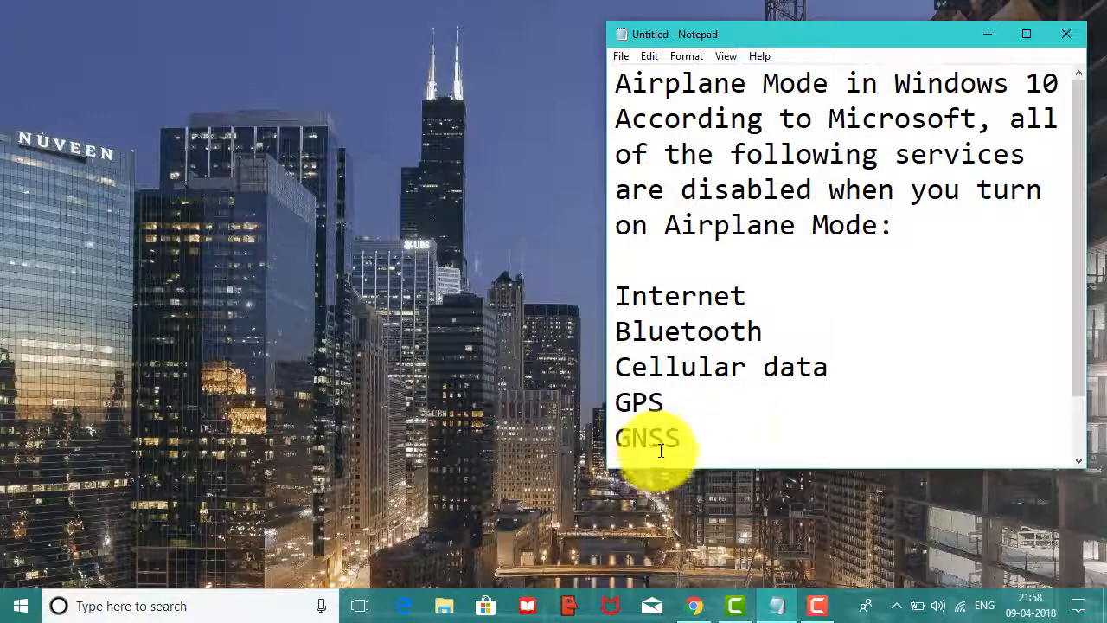
Add 'NFC (Near field communications)' as a new line at the end of the Notepad list.
text(NFC (Near field communications))
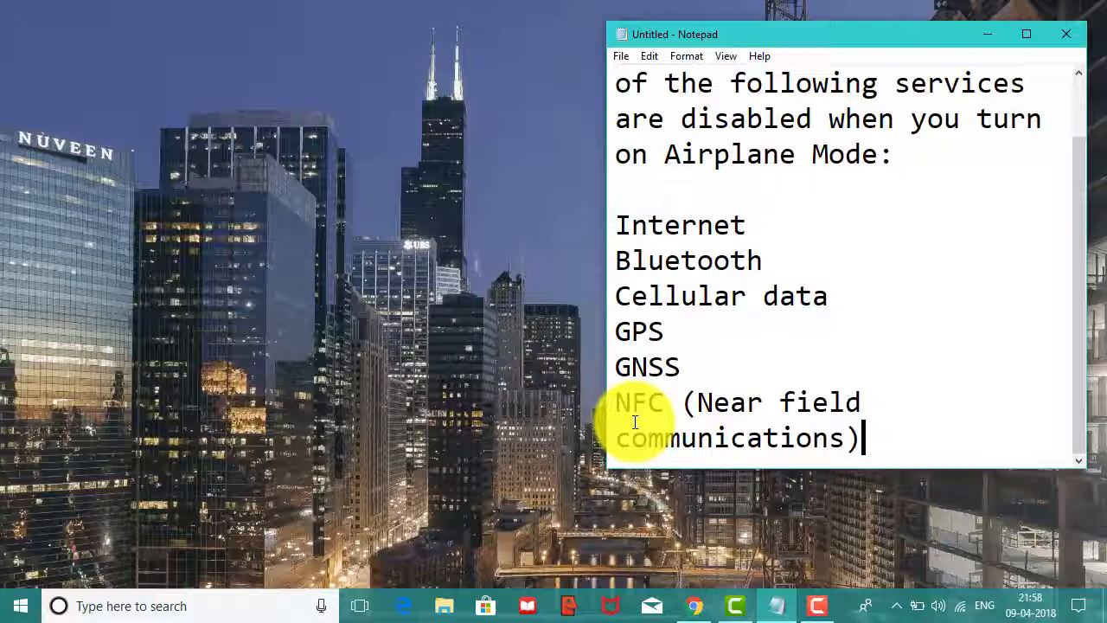
mouse_move(700, 411)
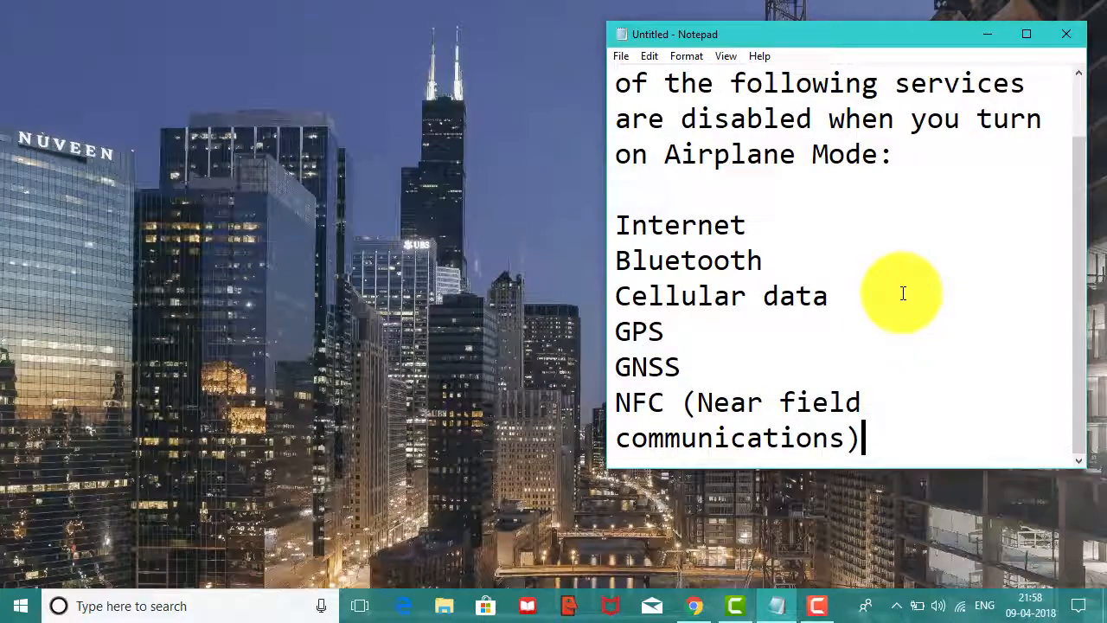
mouse_move(988, 40)
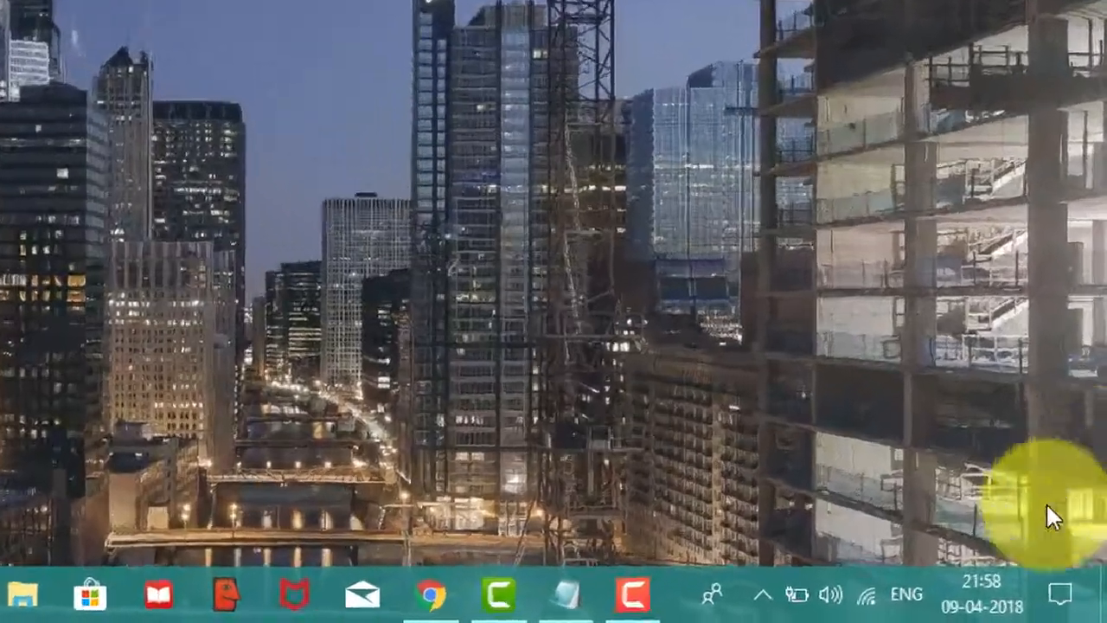
Toggle the Airplane mode tile in Action Center on, then off.
click(1059, 595)
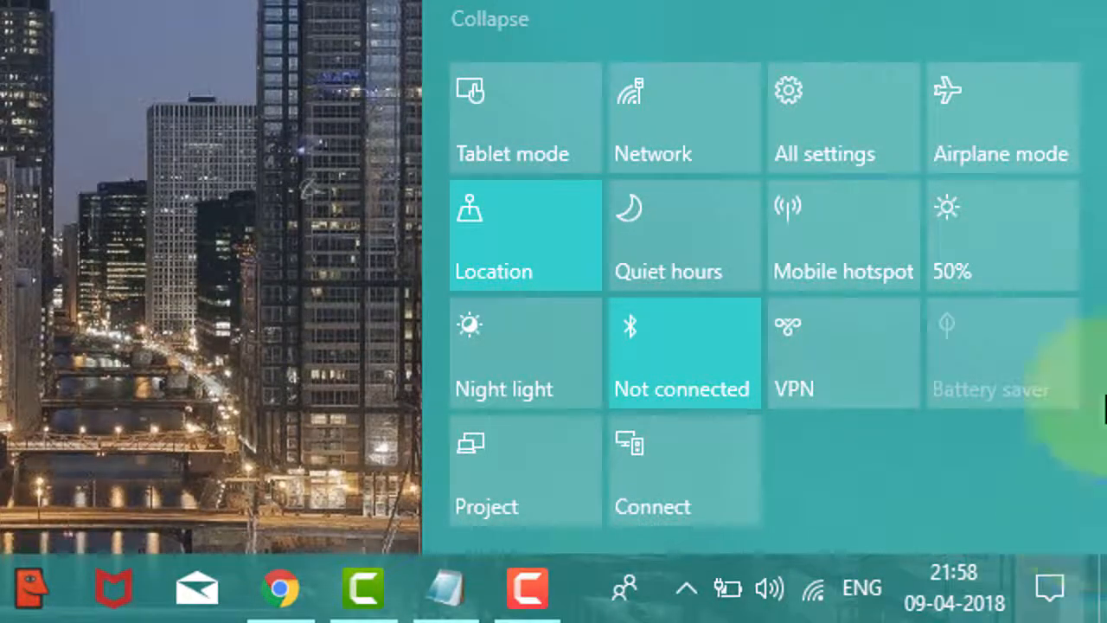
mouse_move(1001, 117)
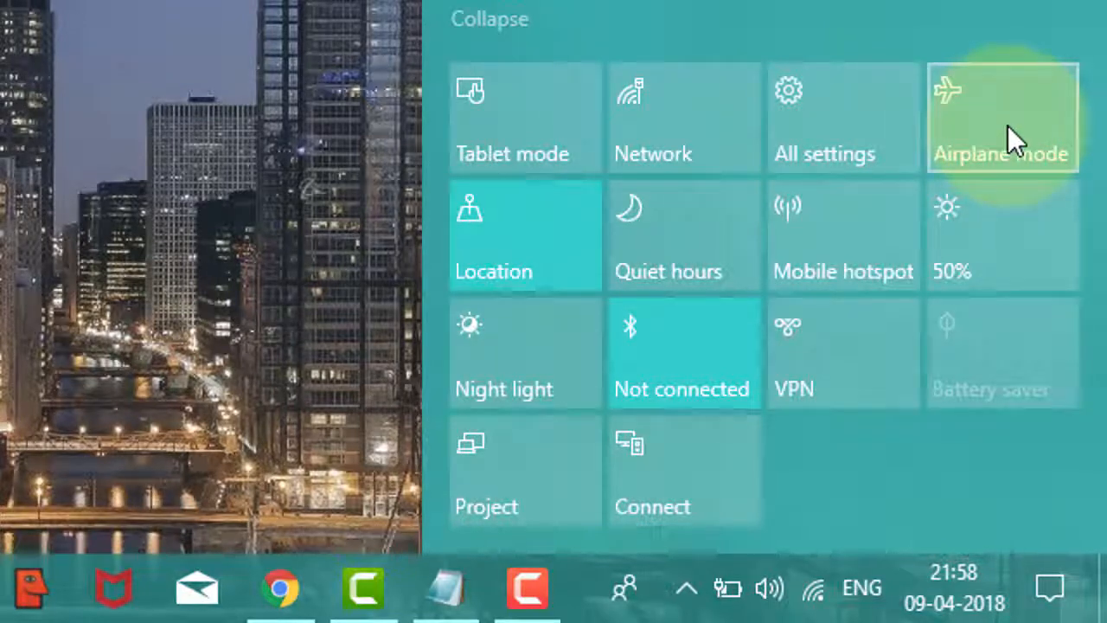
click(1002, 117)
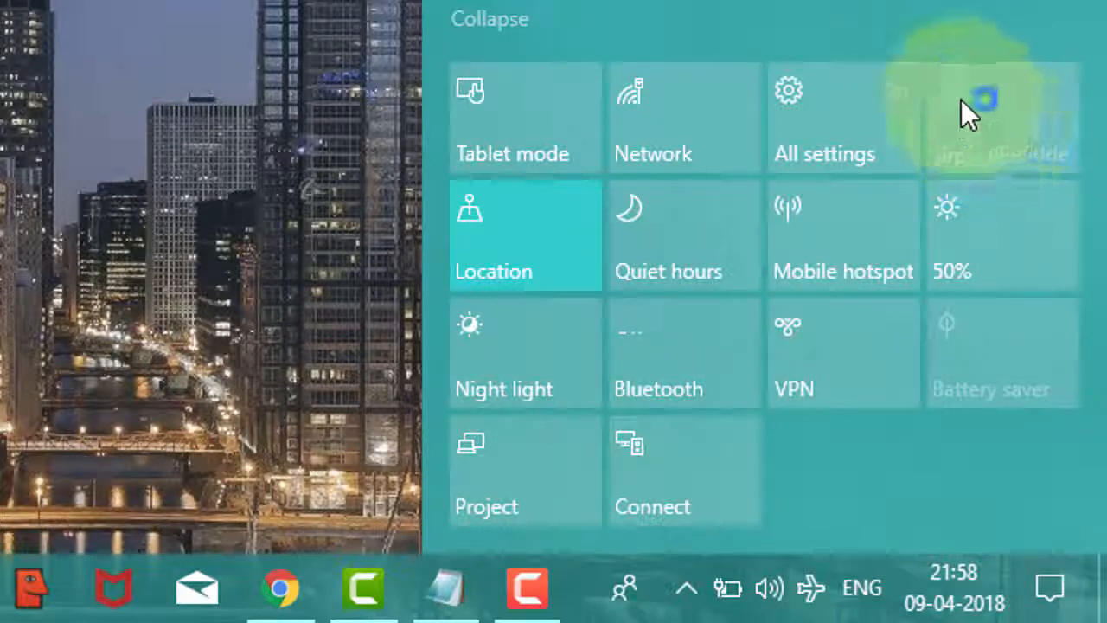
click(1001, 117)
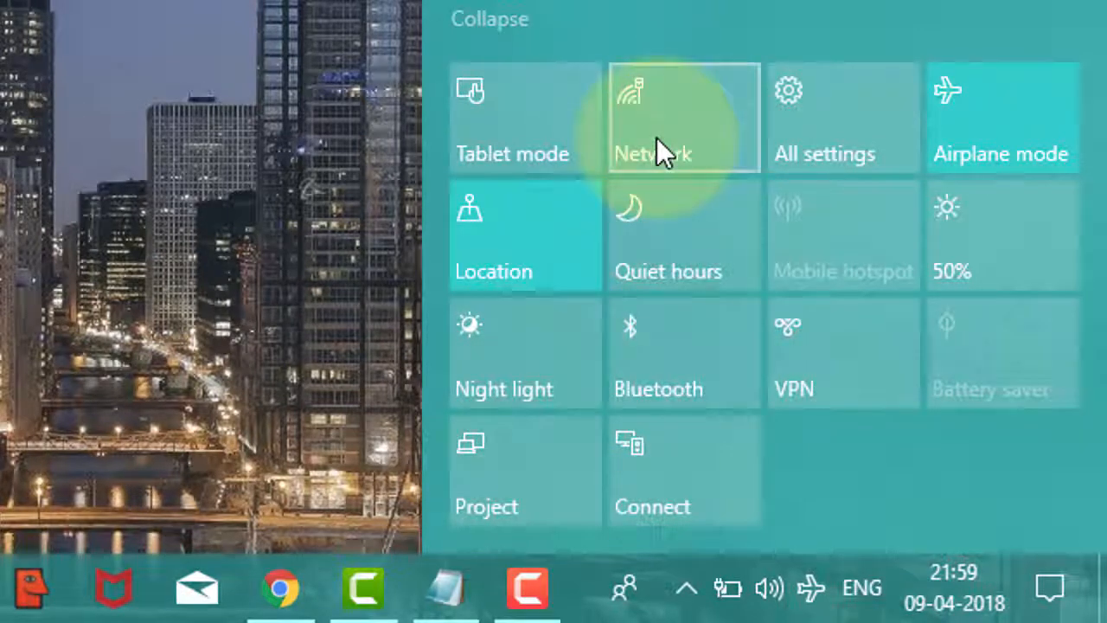
mouse_move(761, 532)
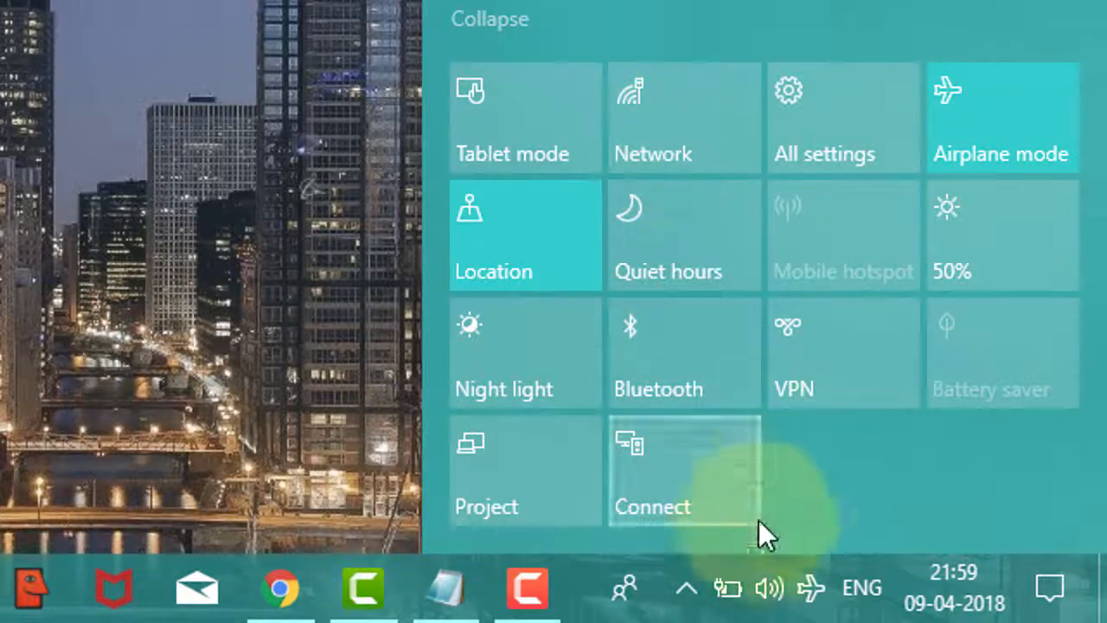
mouse_move(917, 497)
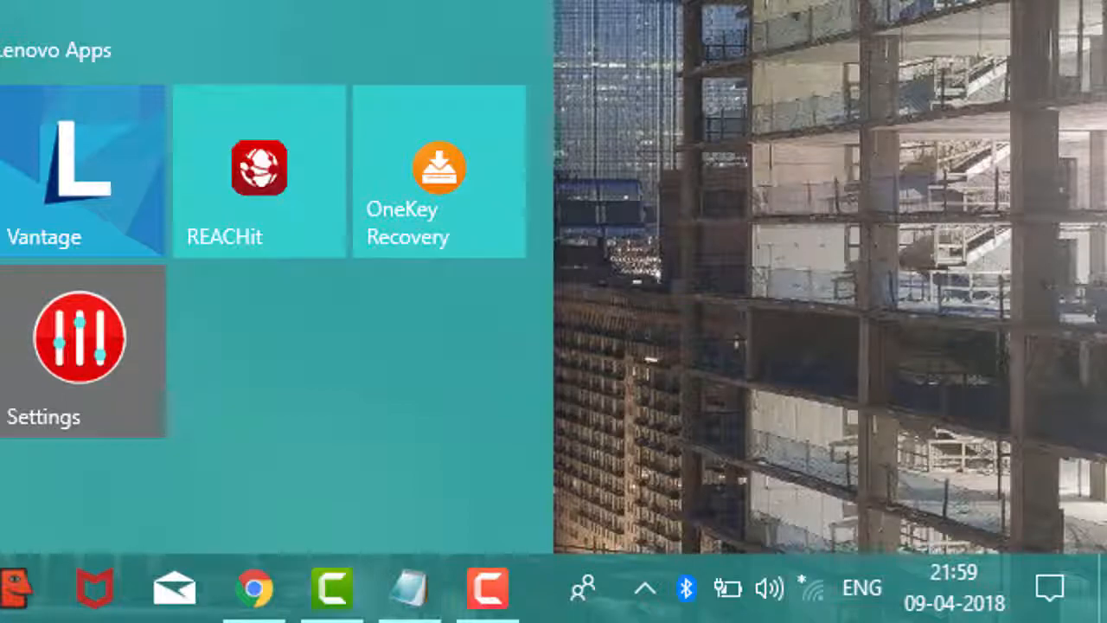
Open Windows Settings from the Start menu.
click(78, 337)
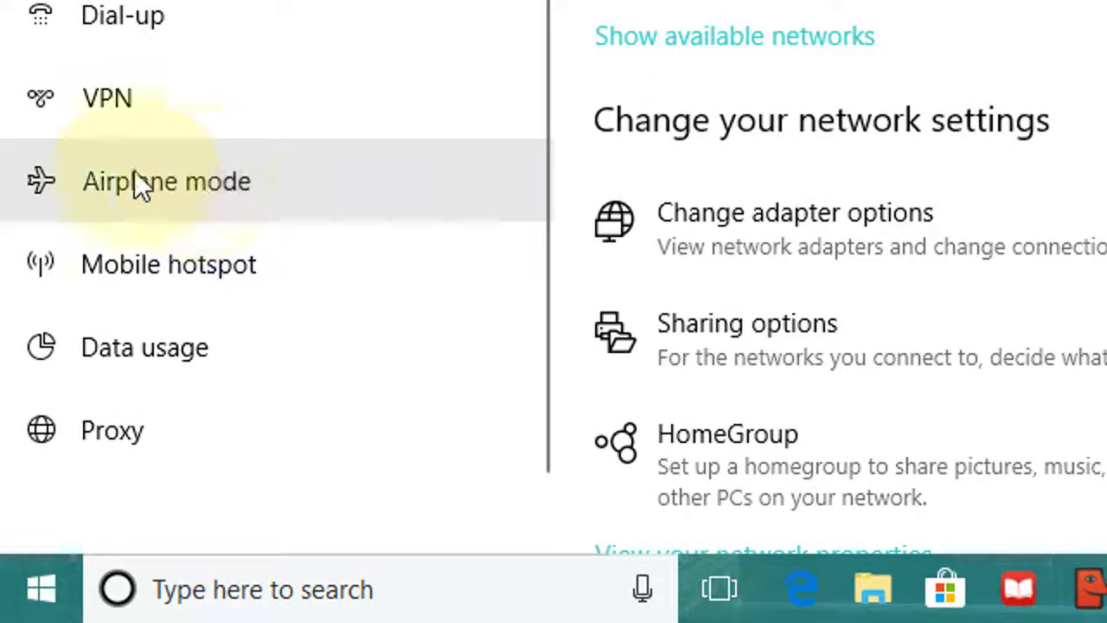
mouse_move(121, 199)
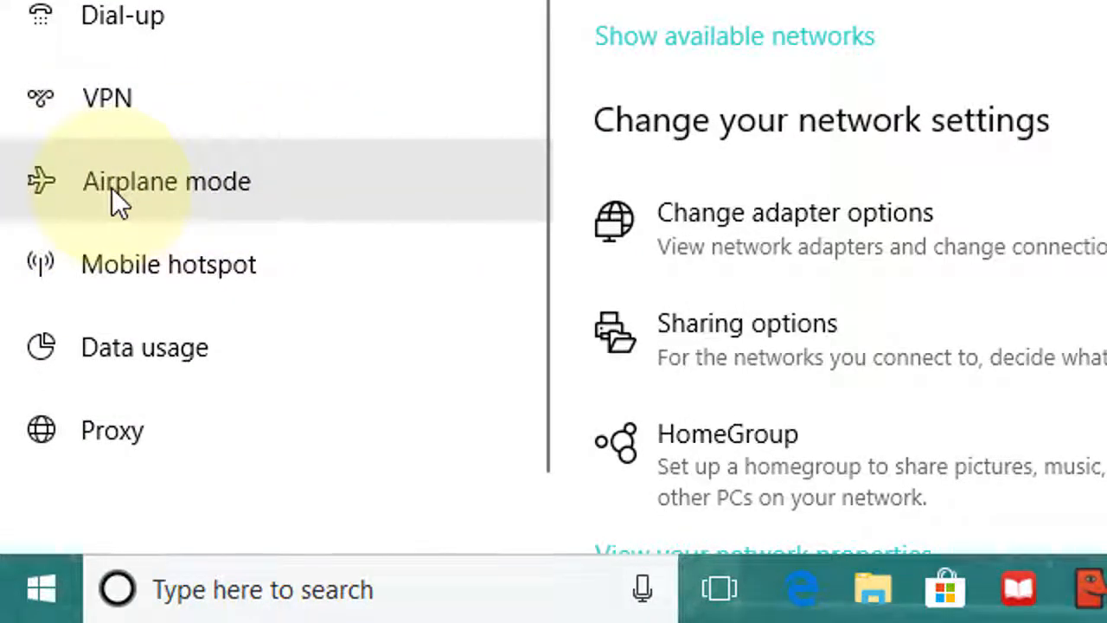
On the Airplane mode settings page, flip the toggle On and then back Off.
click(166, 181)
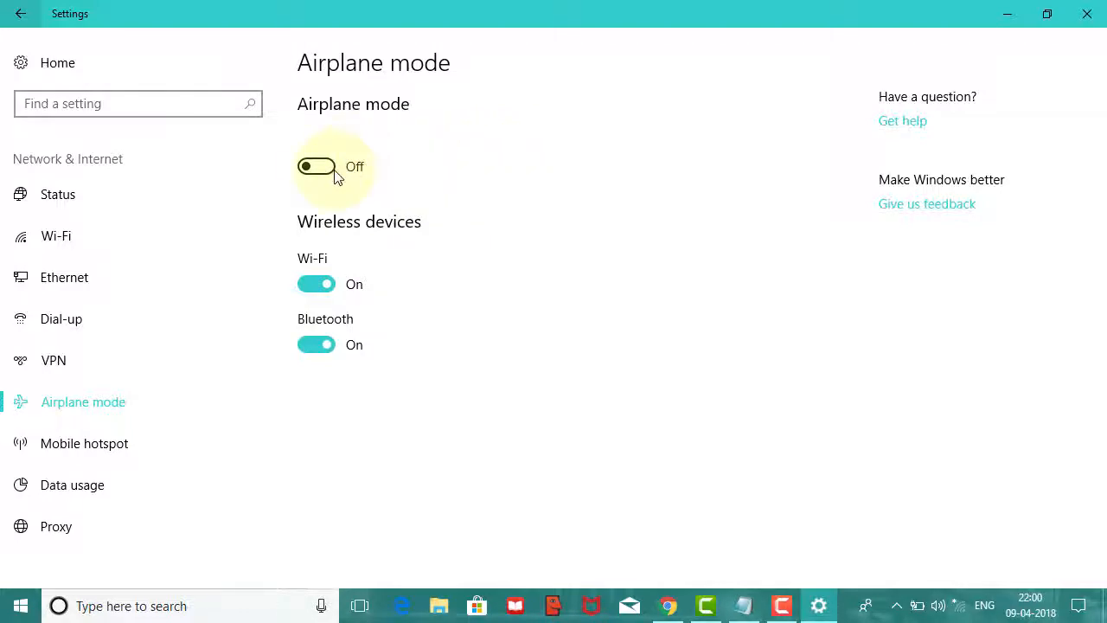
mouse_move(336, 131)
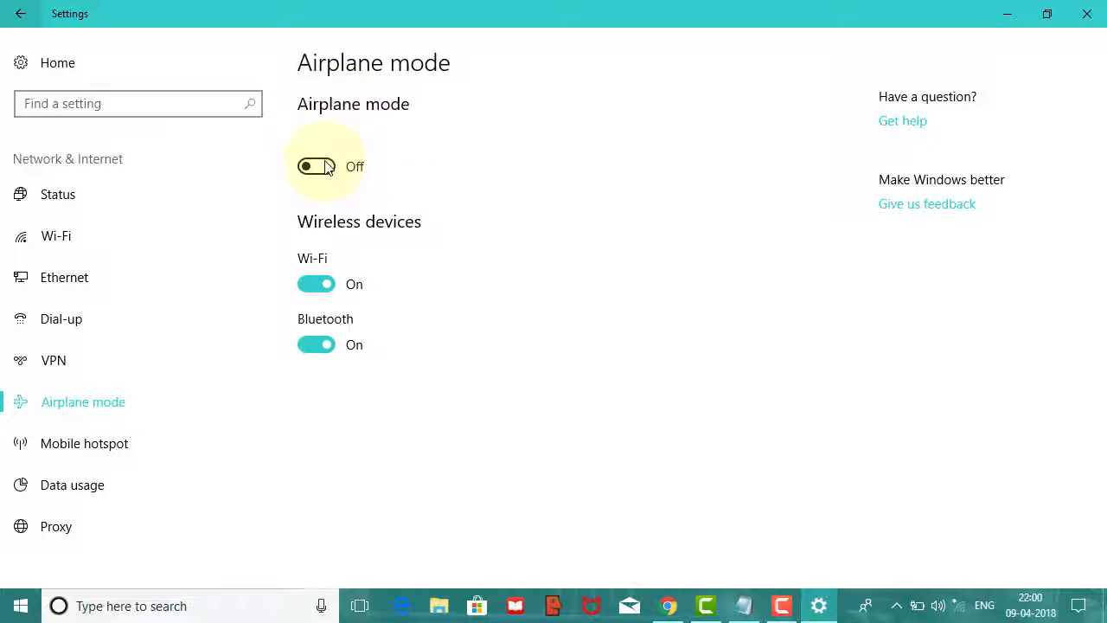
click(317, 166)
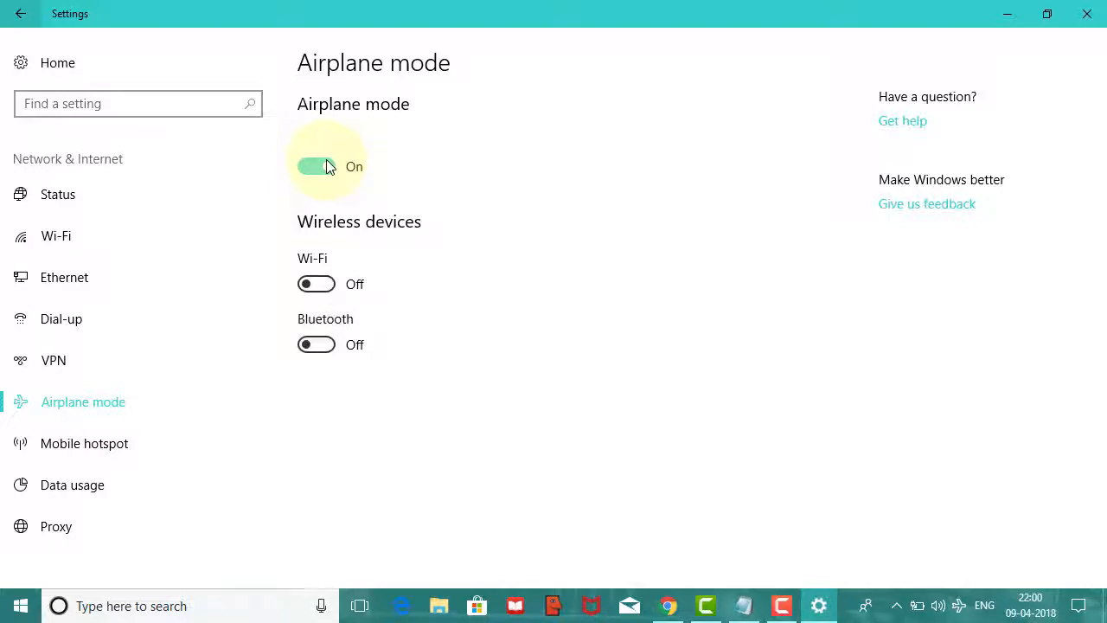
mouse_move(338, 253)
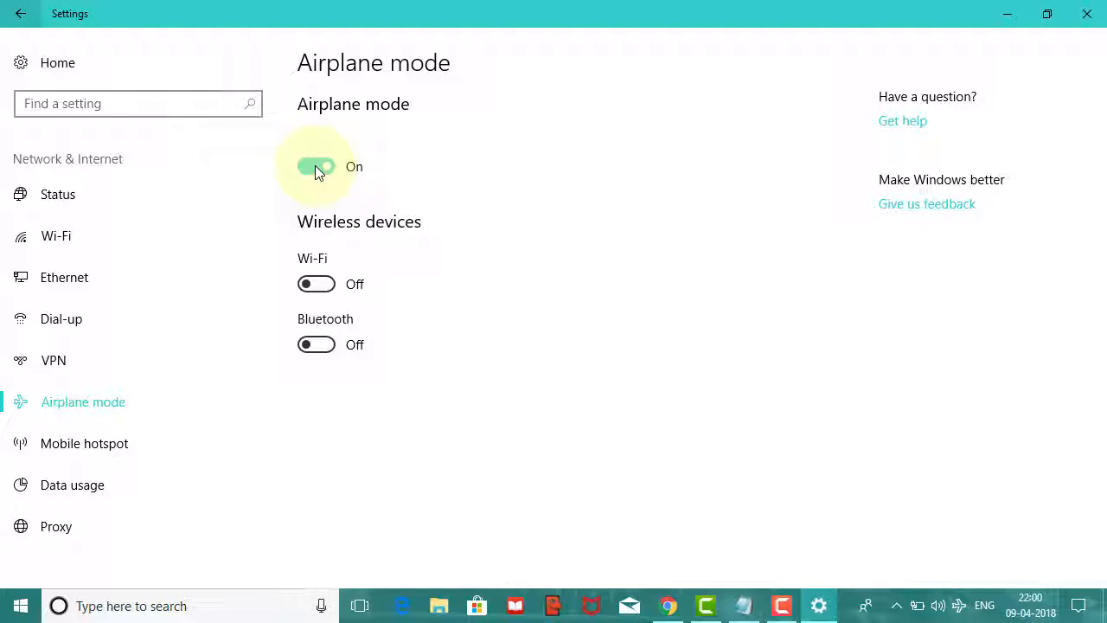
click(317, 166)
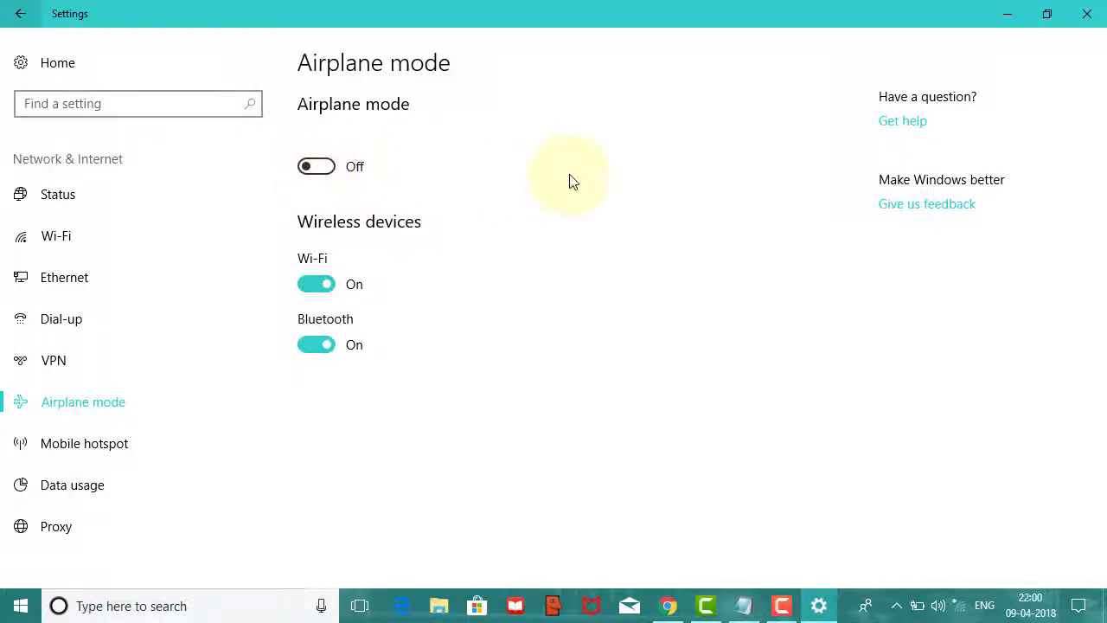
mouse_move(474, 128)
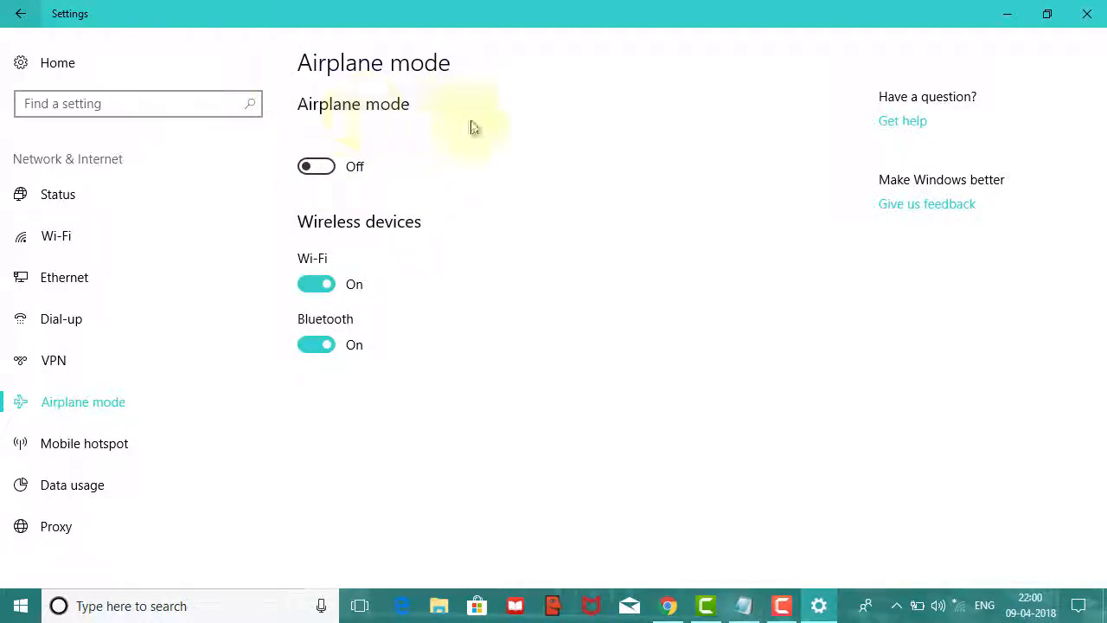